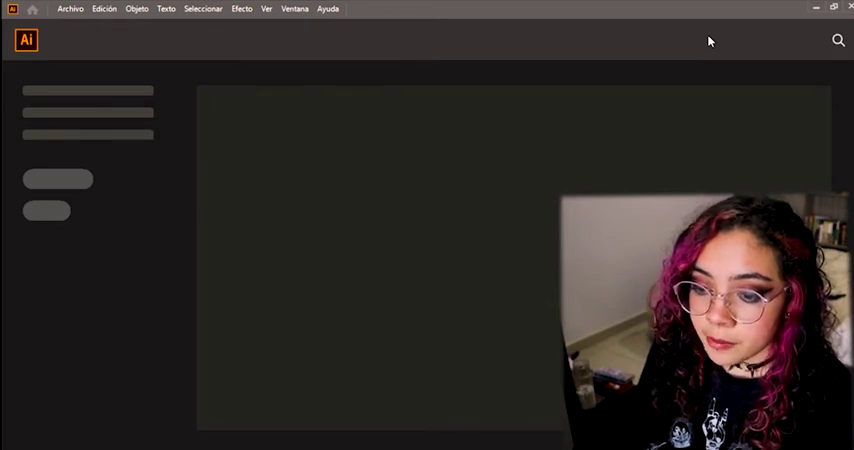
mouse_move(840, 62)
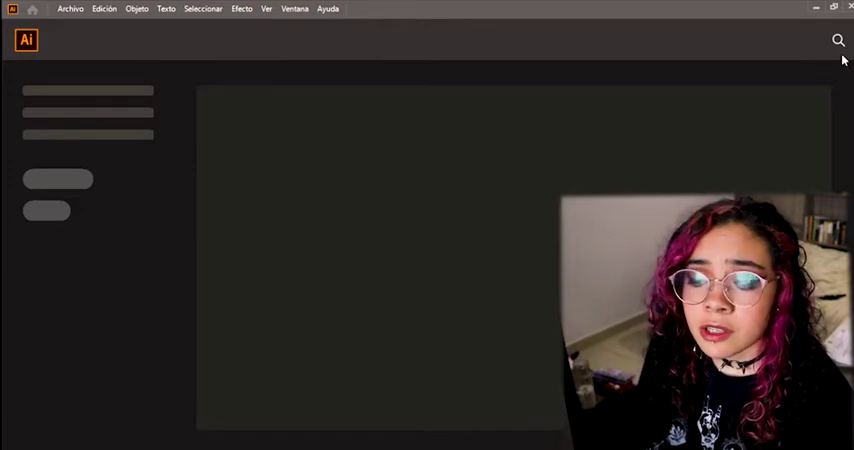
mouse_move(374, 100)
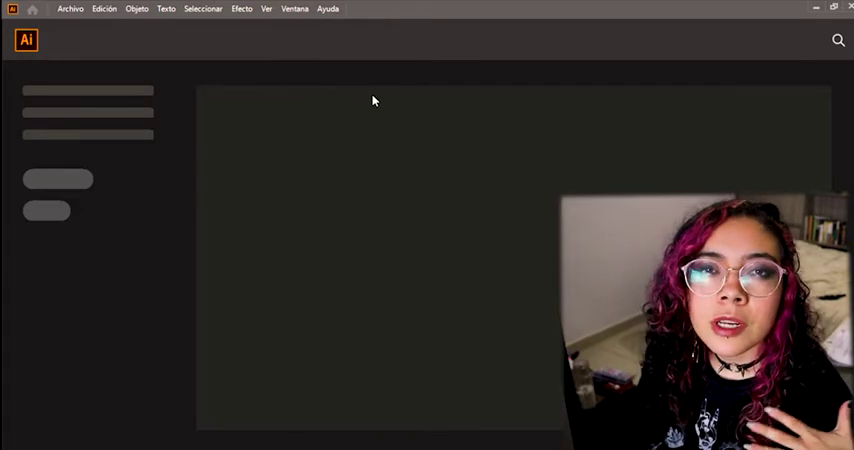
mouse_move(397, 298)
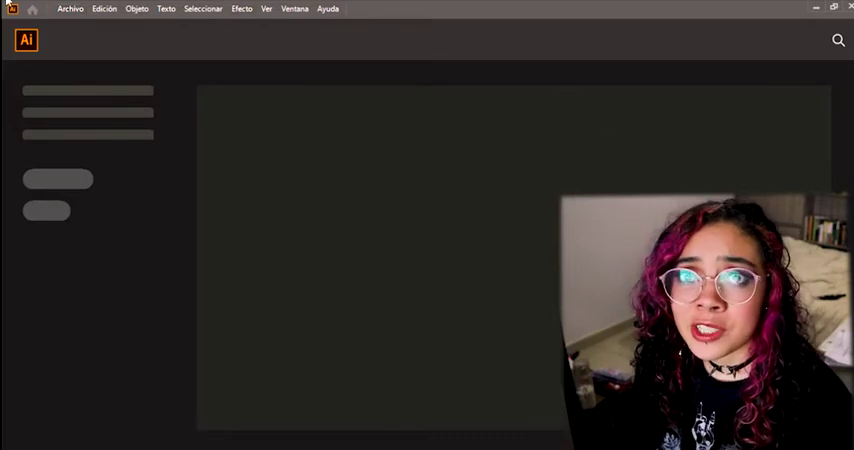
mouse_move(531, 85)
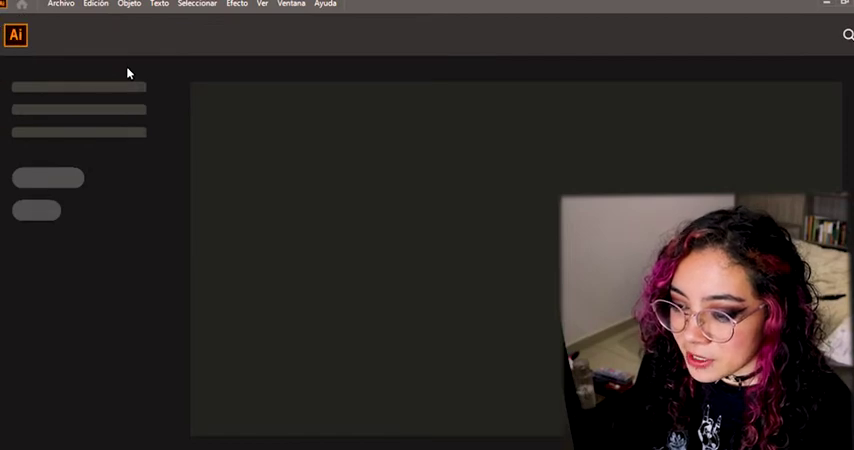
mouse_move(259, 52)
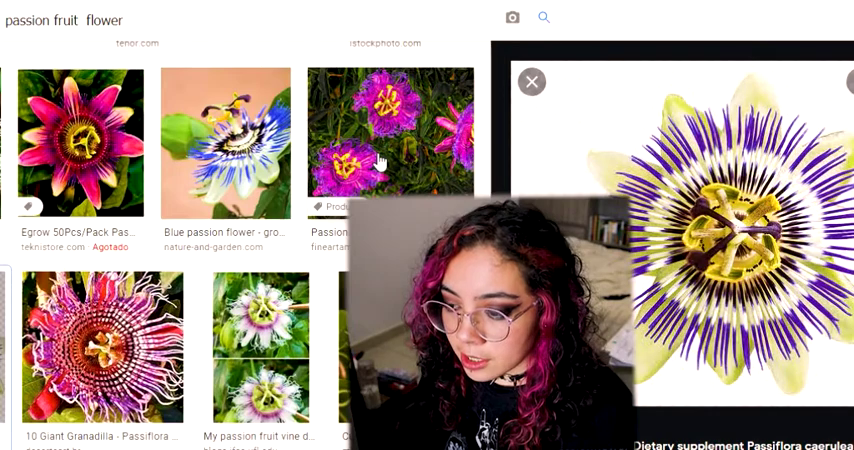
Scroll the Google Images 'passion fruit flower' results to the Passiflora caerulea preview.
scroll(down, 3)
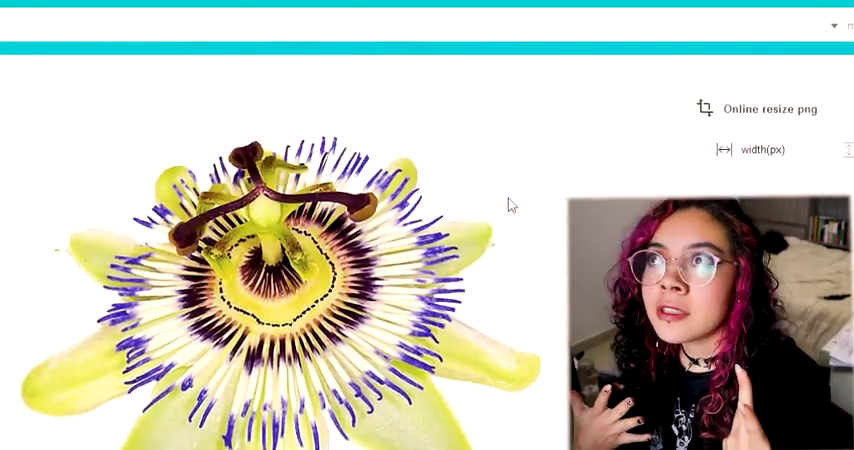
Scroll the pngwing page of the white-background passion flower PNG.
scroll(down, 3)
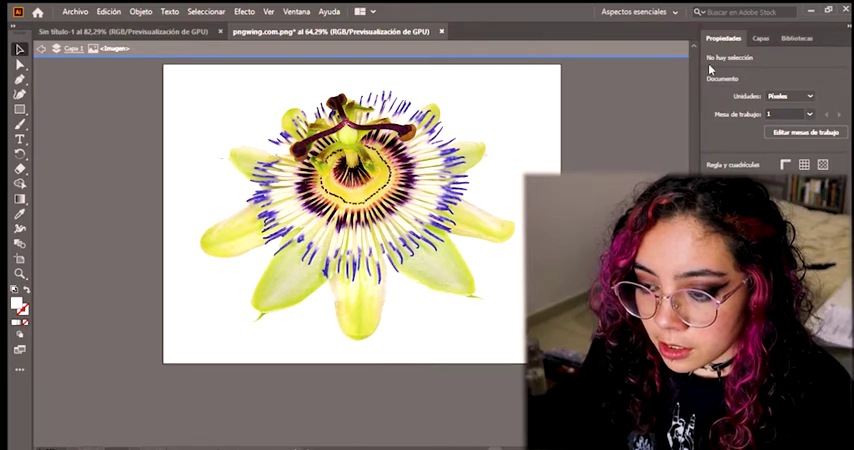
Show the Capas (Layers) panel listing the layer that holds the flower image.
click(760, 38)
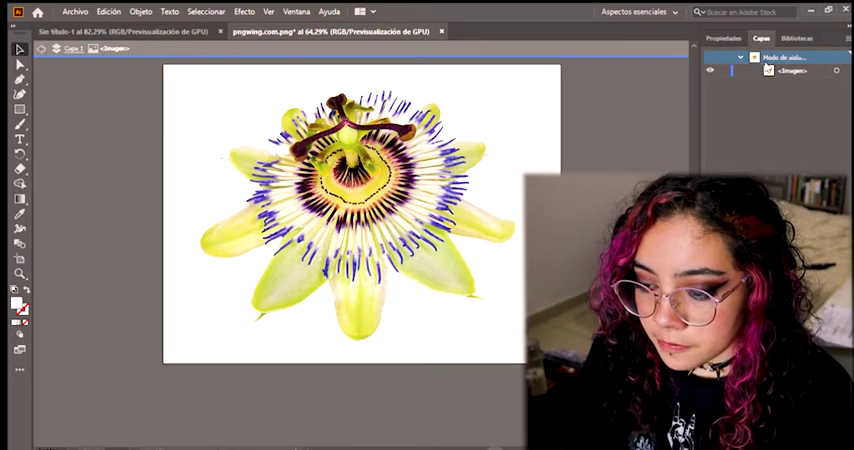